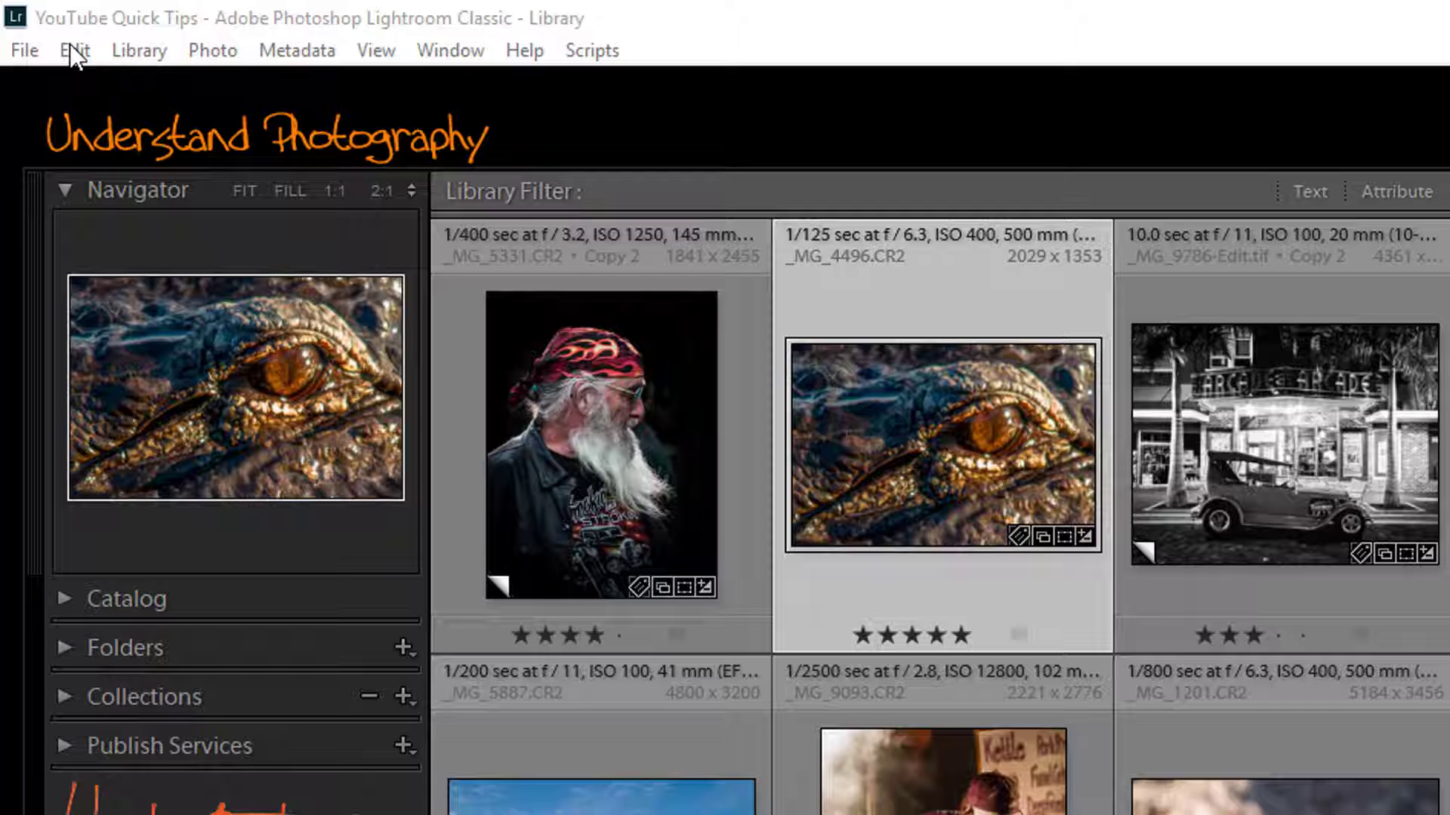
Step: Show the Edit menu commands that include Catalog Settings
click(74, 51)
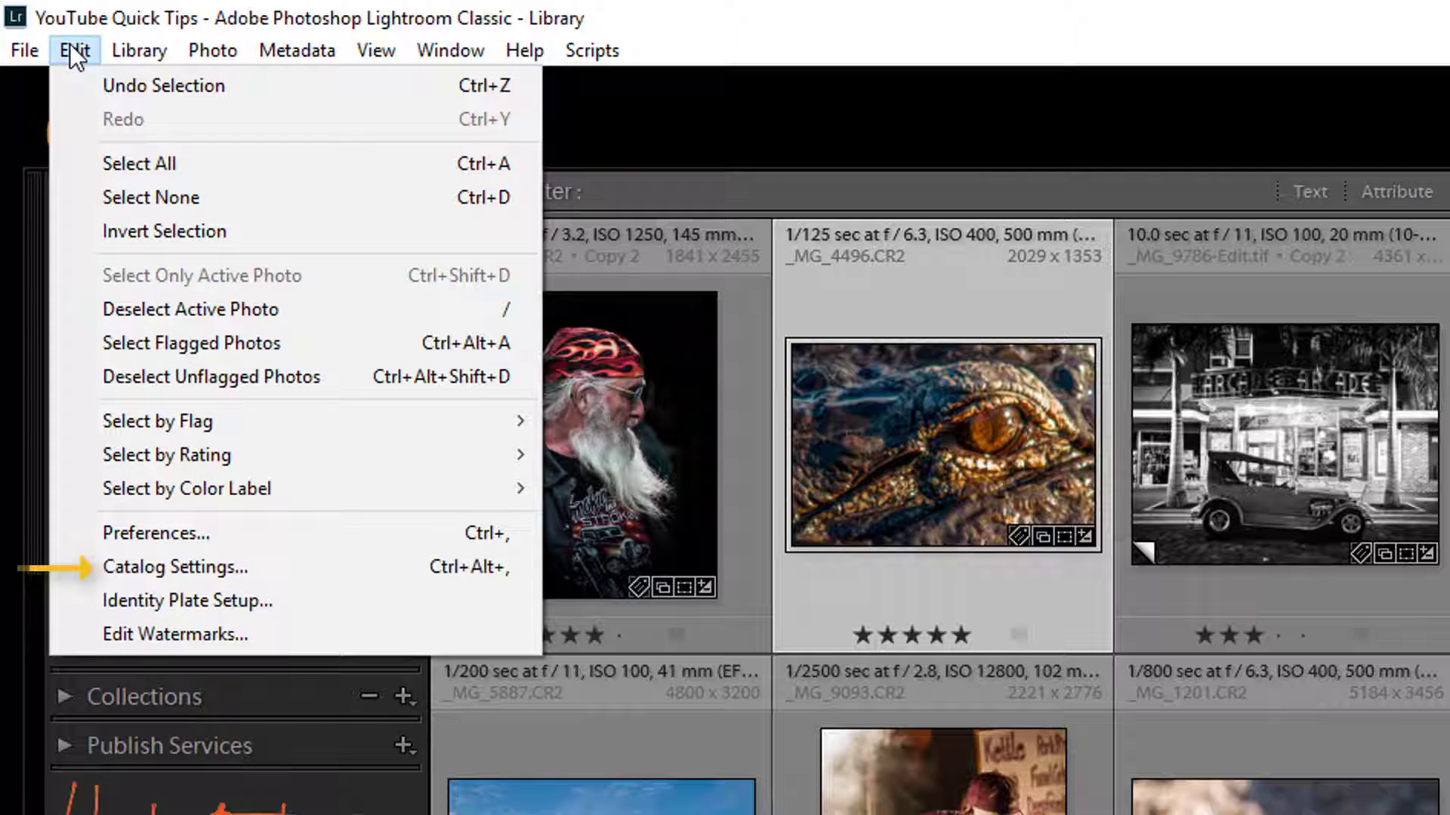
mouse_move(169, 581)
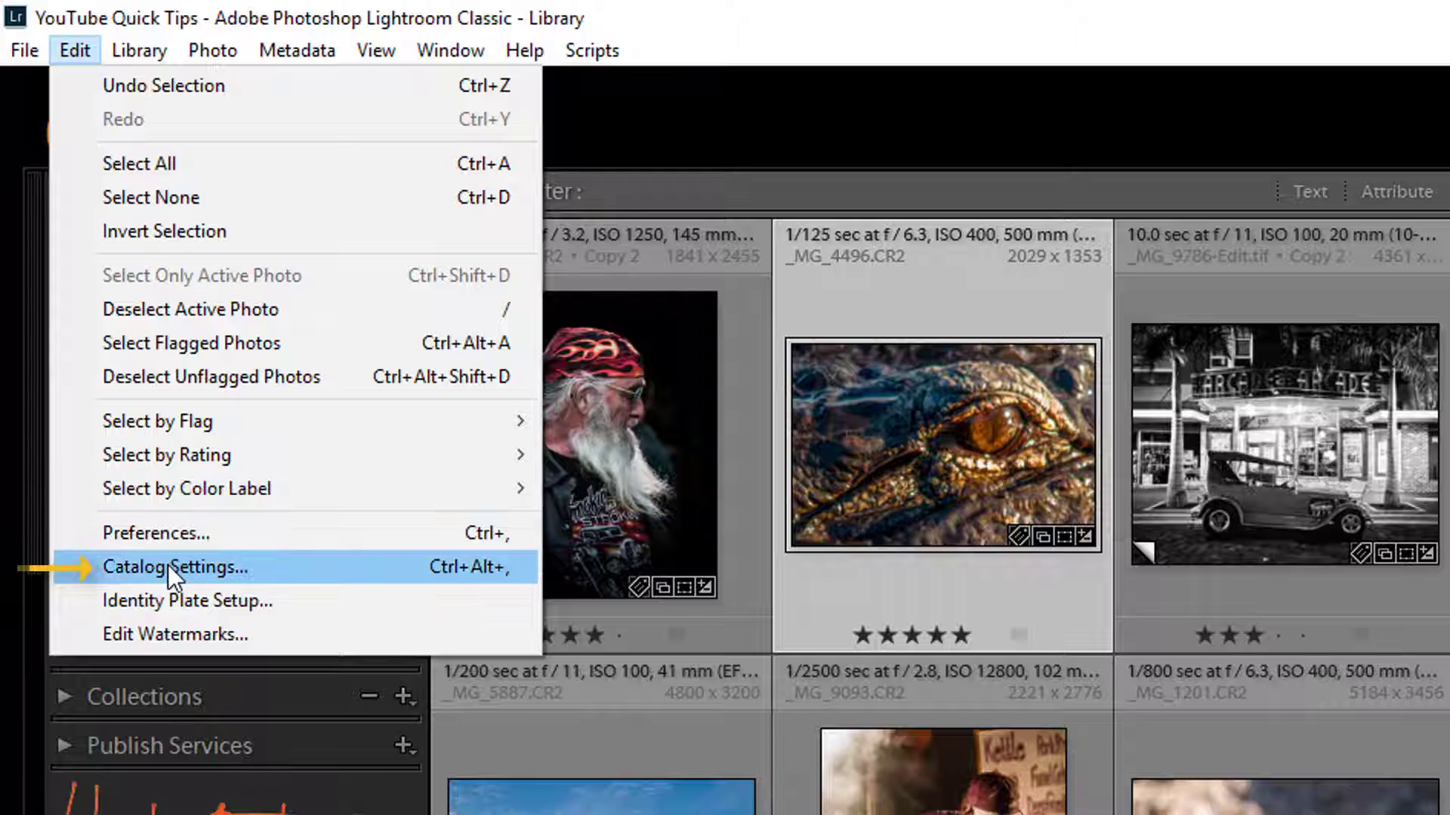
Step: Find the YouTube Quick Tips catalog's Location in Catalog Settings and show its folder in File Explorer
click(178, 568)
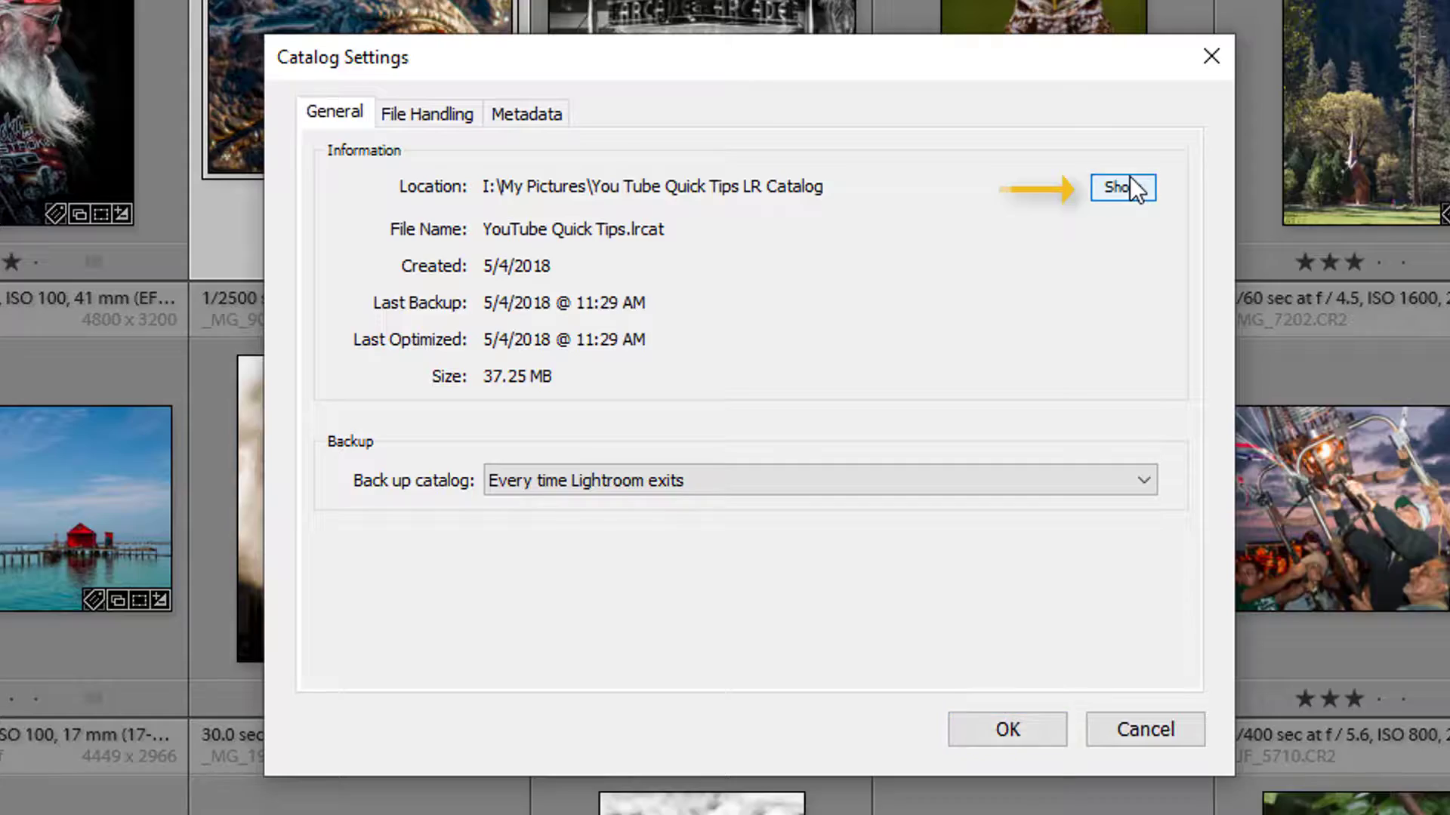
click(1123, 187)
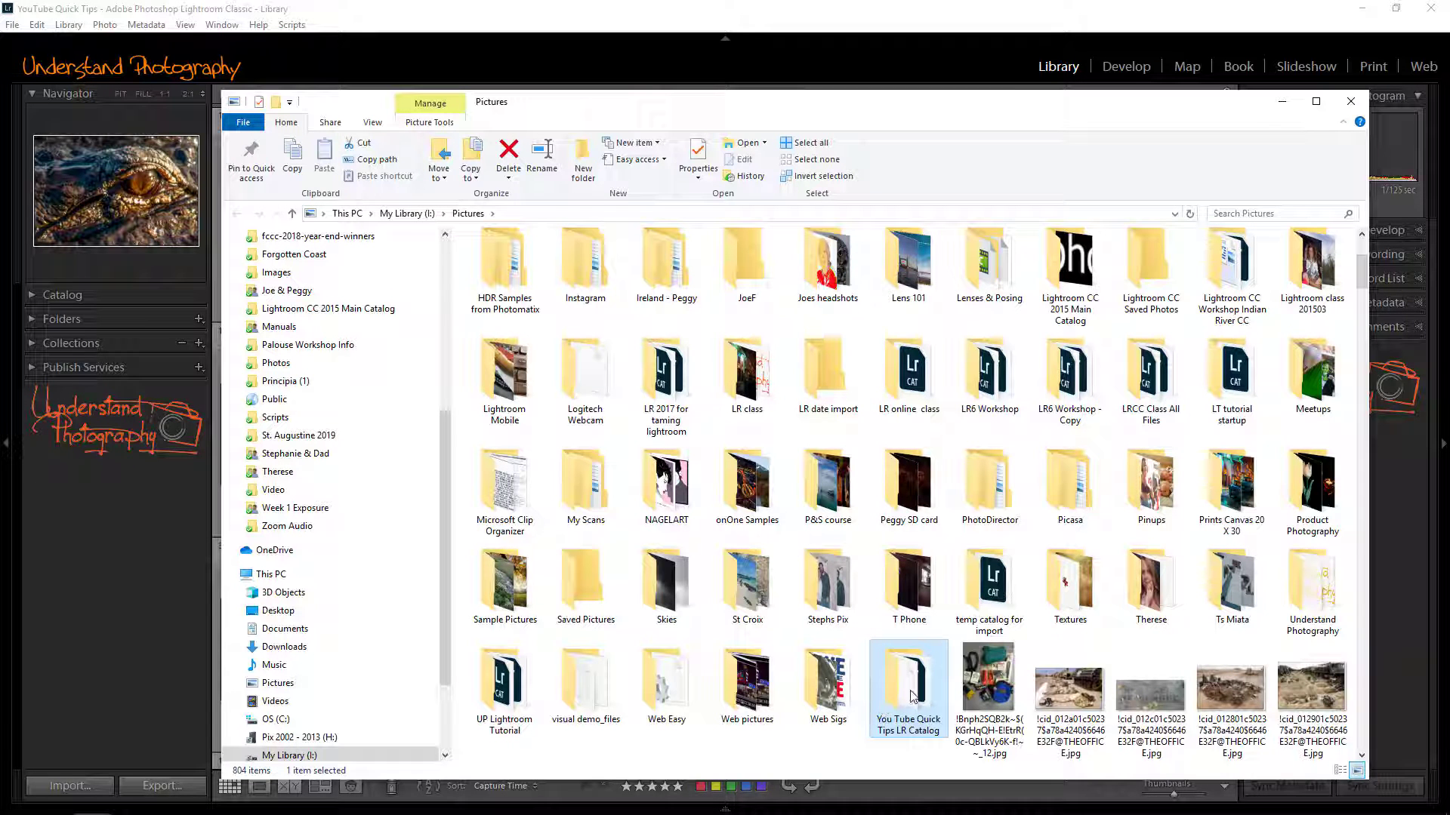
mouse_move(912, 696)
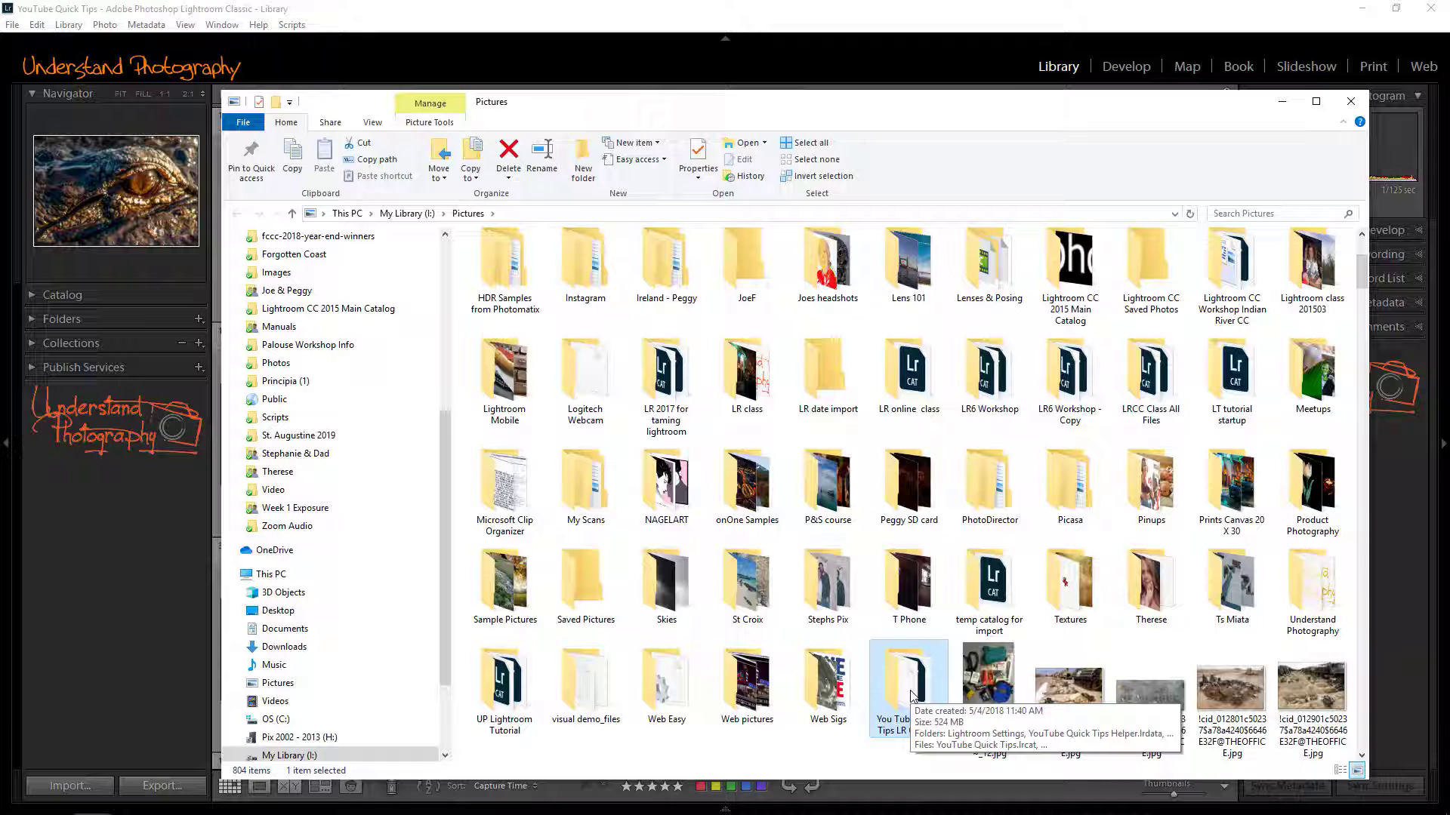
Step: Enter the You Tube Quick Tips LR Catalog folder inside Pictures
double_click(907, 674)
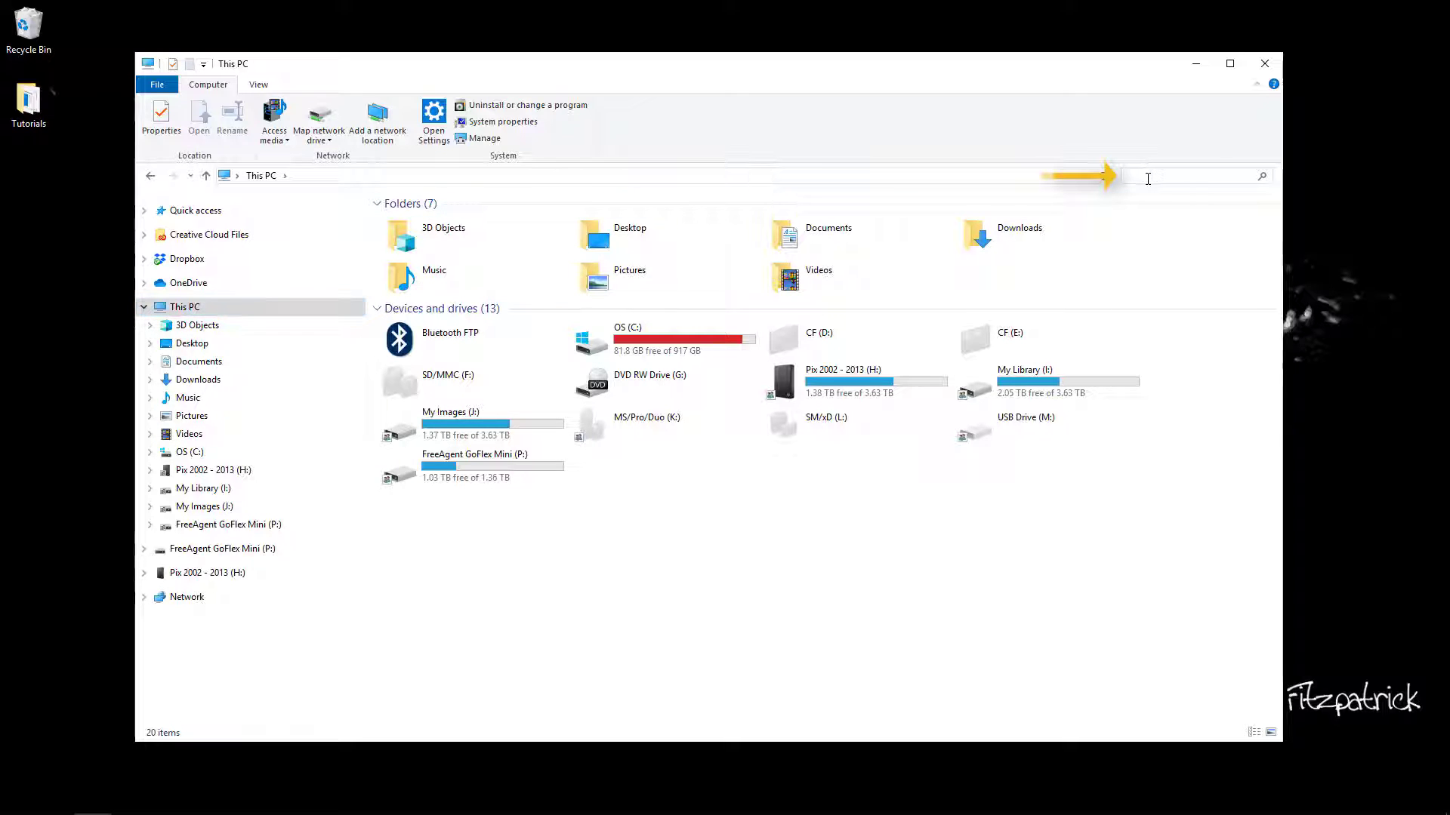
Step: Search This PC for Lightroom catalog files by entering 'lrca' in the search box
text(lrca)
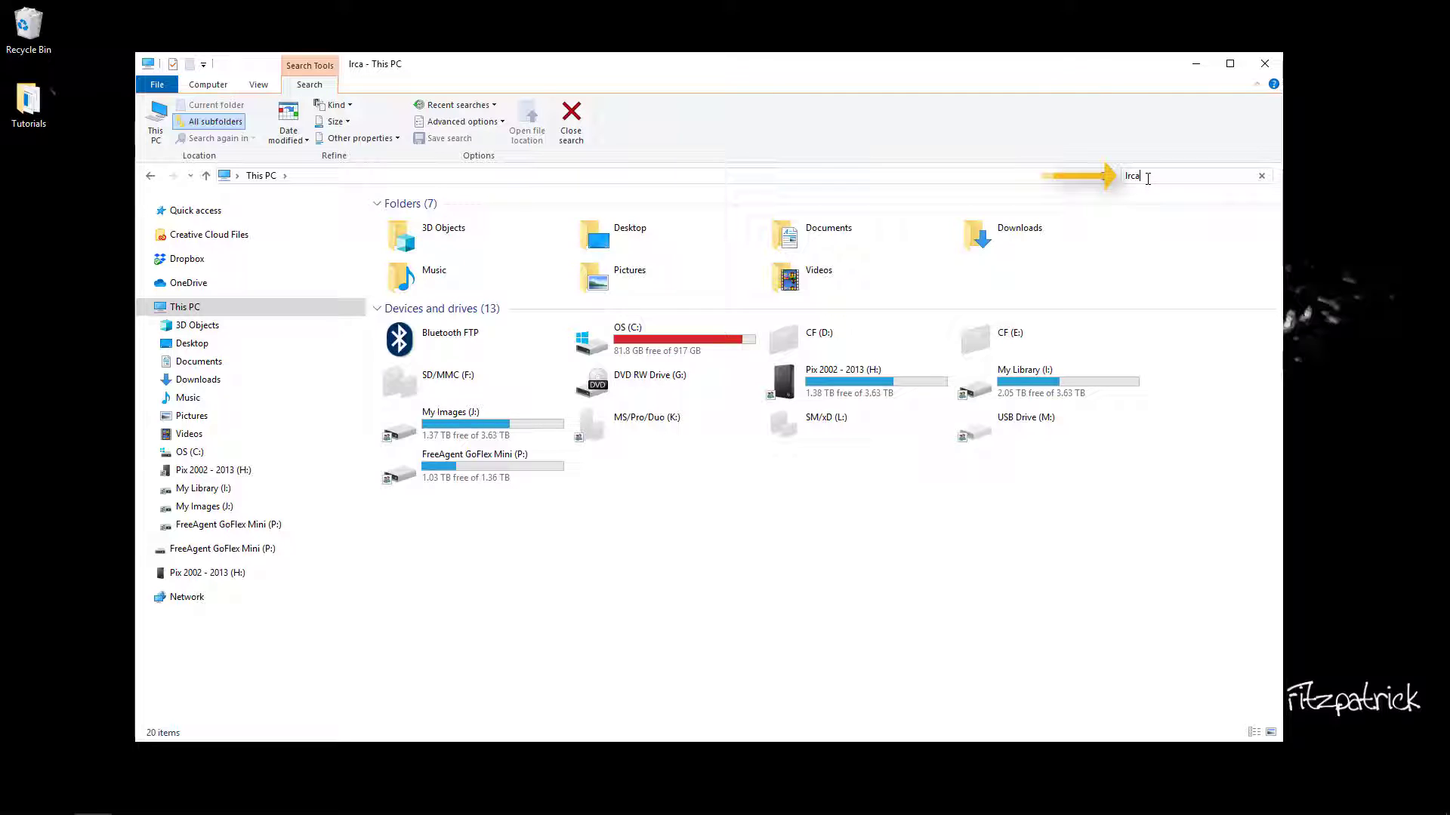